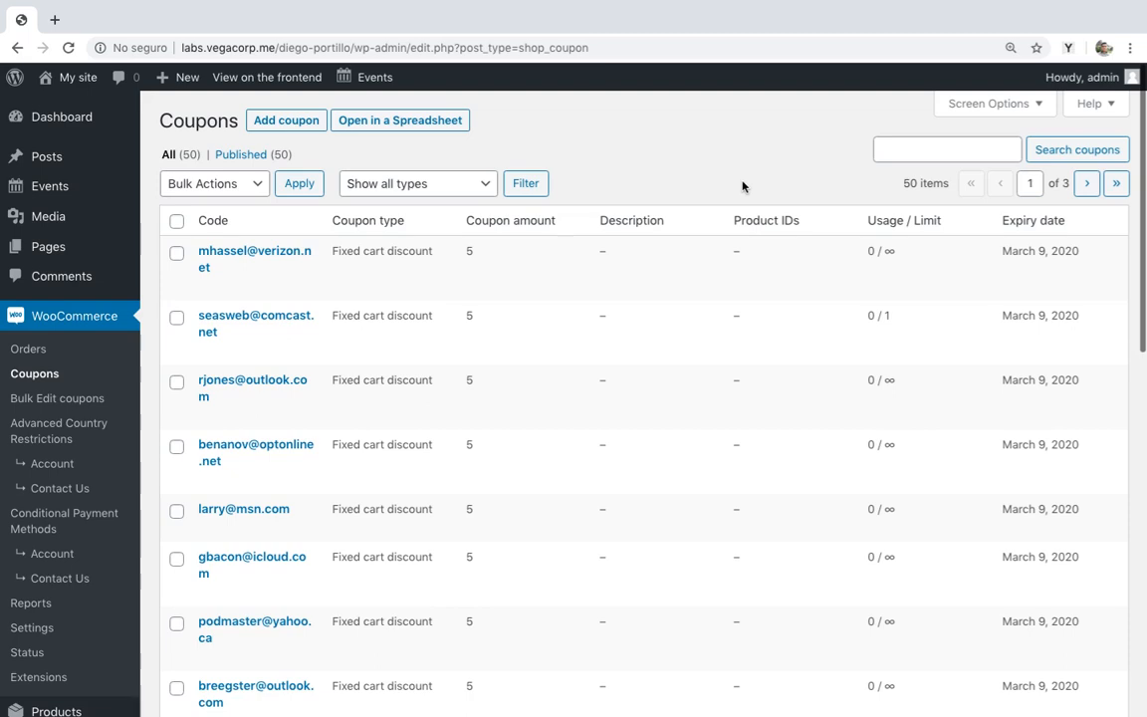
{"action": "mouse_move", "coordinate": [709, 179]}
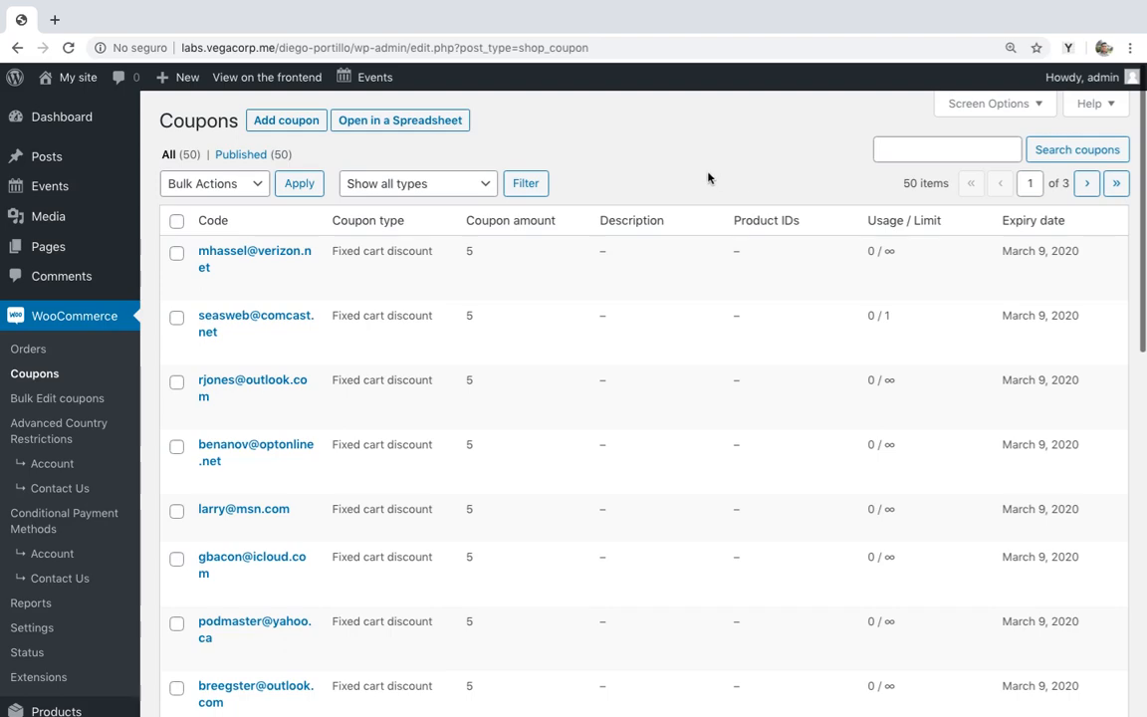
Step: Open the WooCommerce coupons list in the spreadsheet editor
{"action": "left_click", "coordinate": [398, 120]}
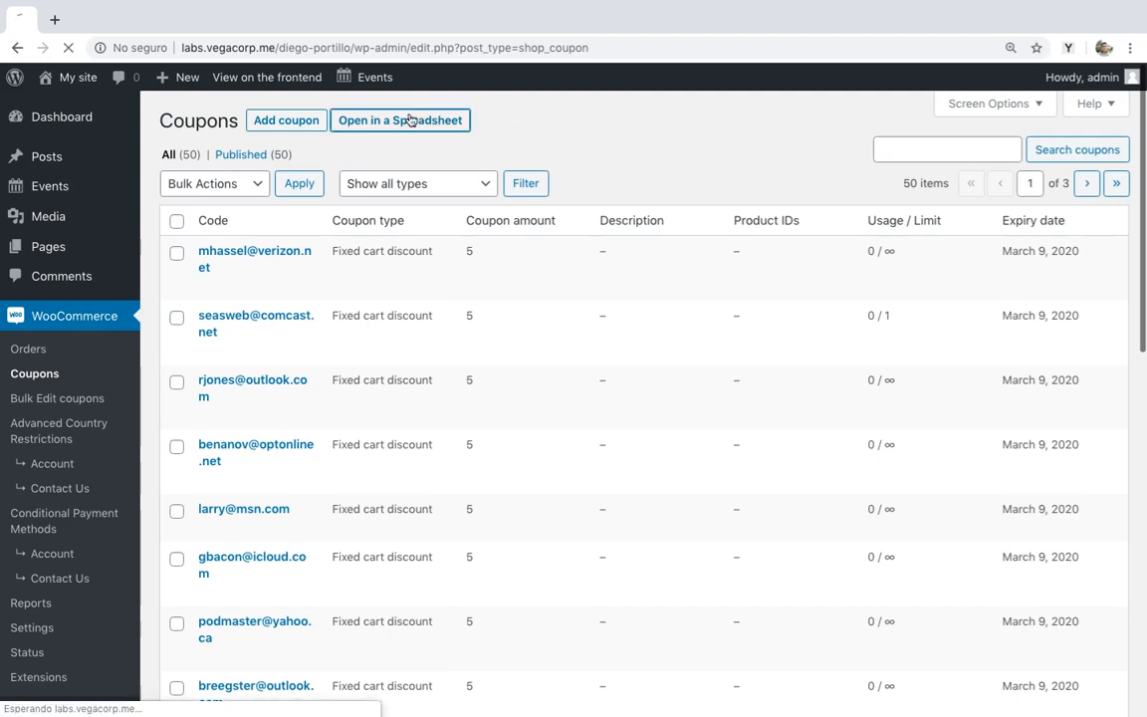
Step: Scroll the loaded coupon grid right to review the amount, date, status and expiry columns
{"action": "left_click", "coordinate": [398, 119]}
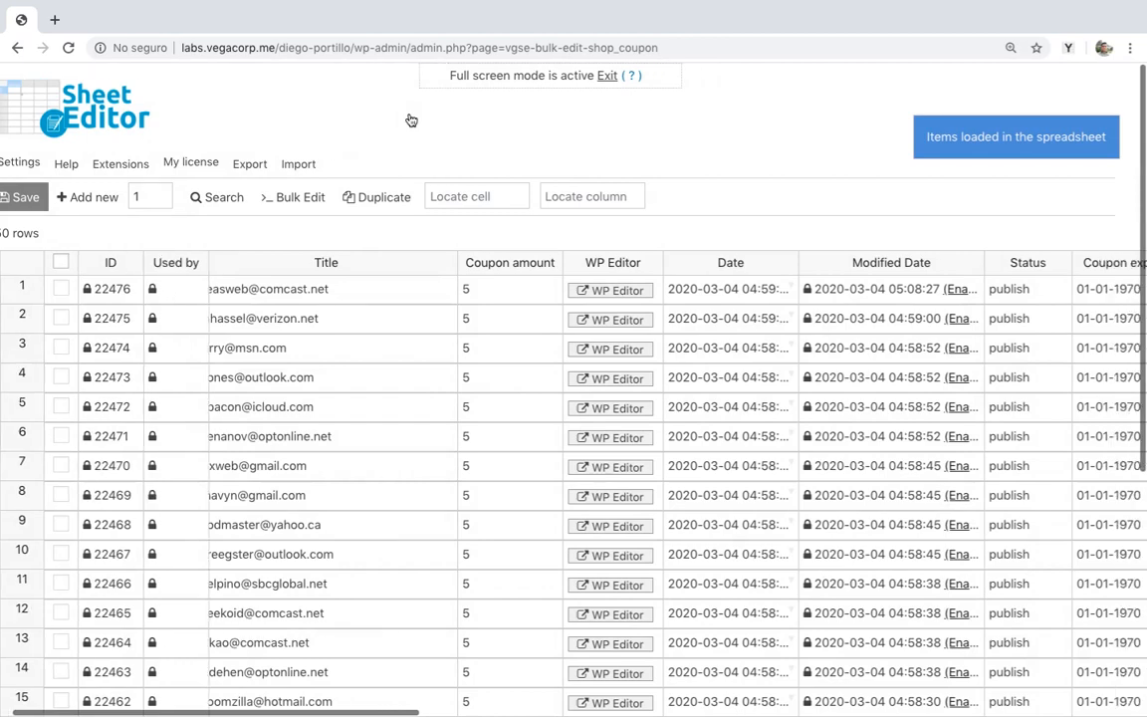
{"action": "scroll", "scroll_direction": "right", "scroll_amount": 3}
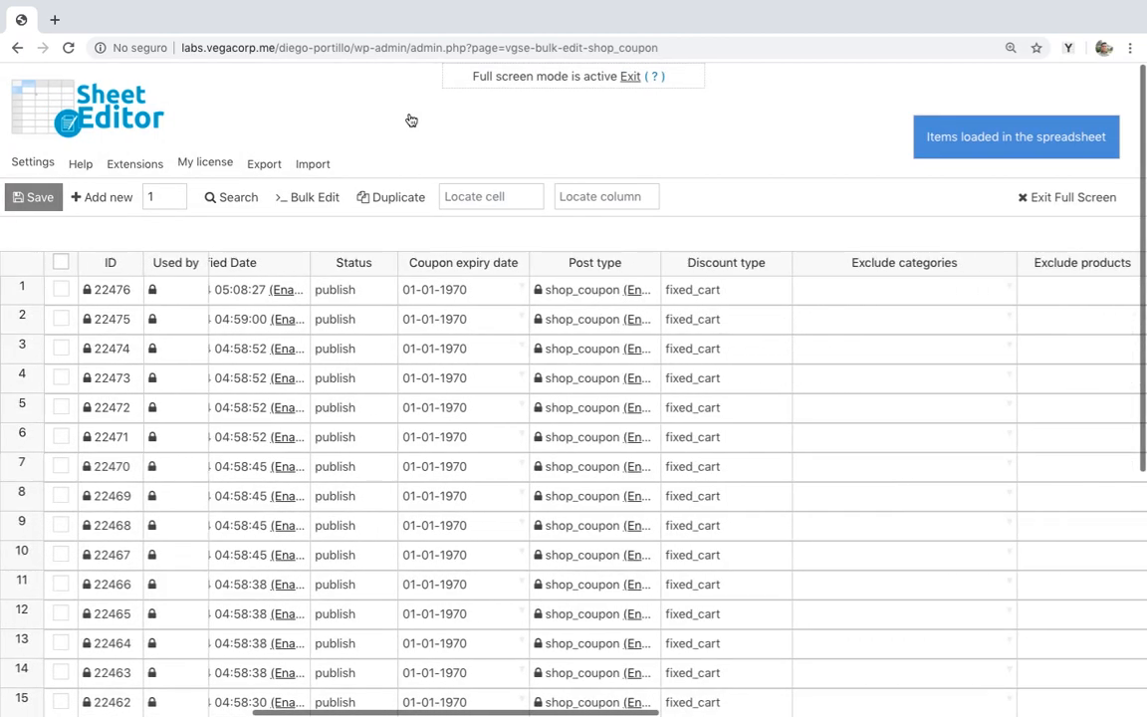
{"action": "scroll", "scroll_direction": "right", "scroll_amount": 3}
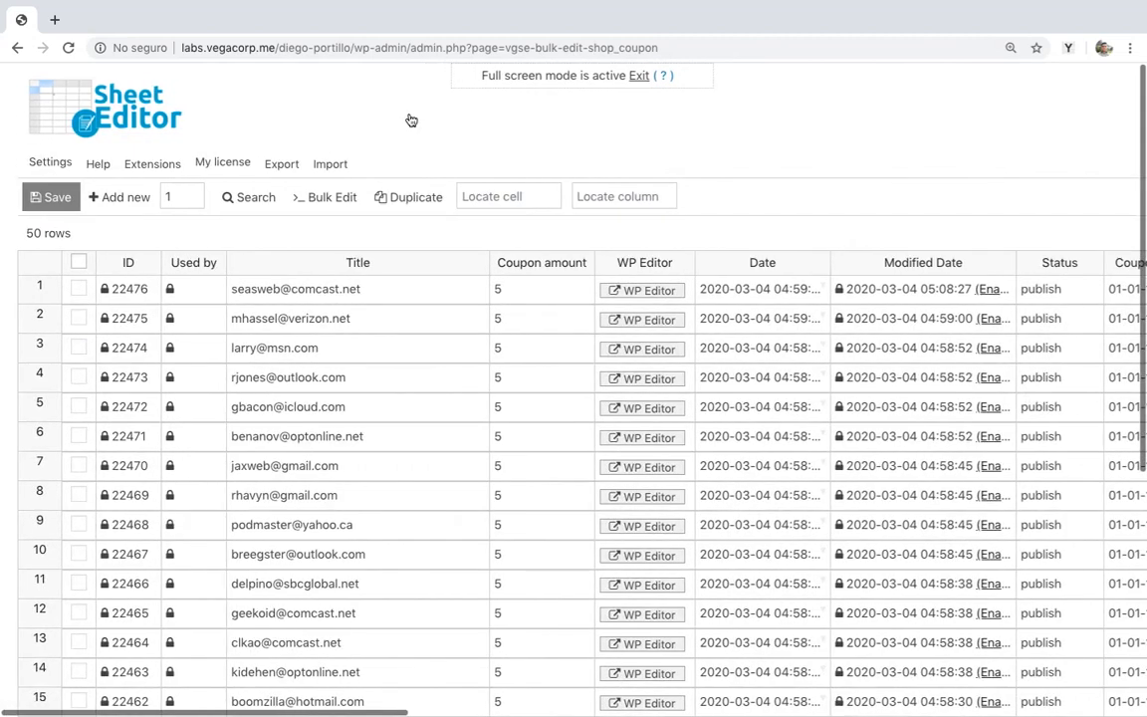
{"action": "mouse_move", "coordinate": [581, 140]}
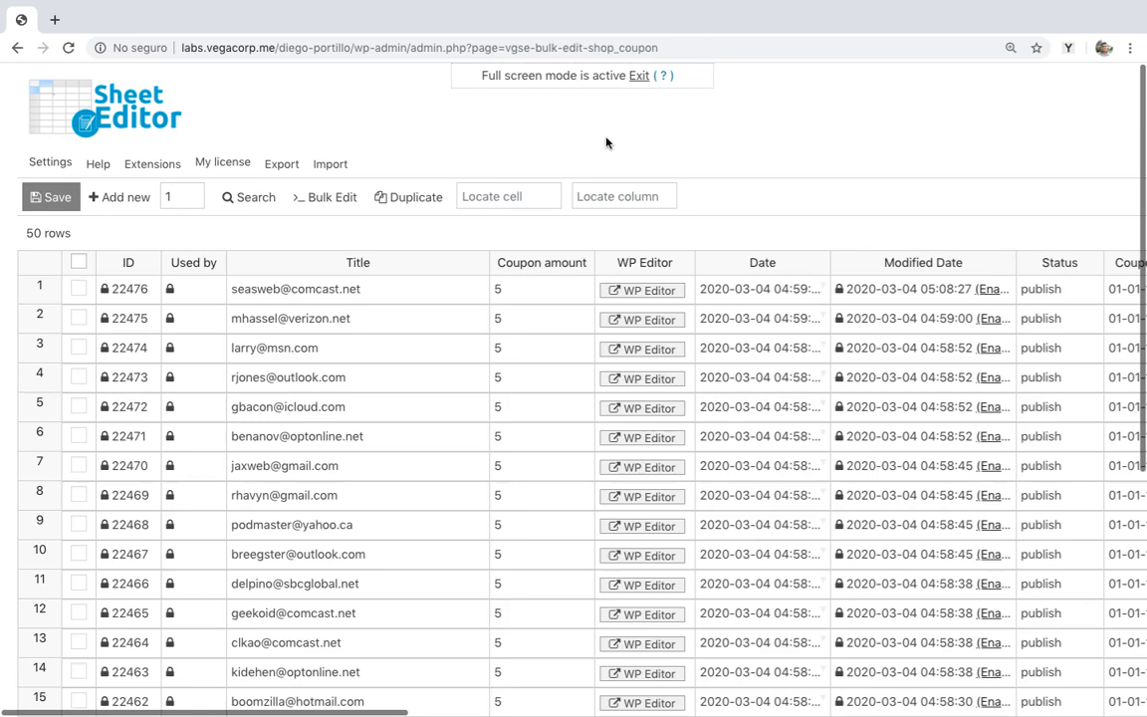
Step: Start a bulk edit limited to rows found by a search, with advanced filters shown
{"action": "left_click", "coordinate": [325, 197]}
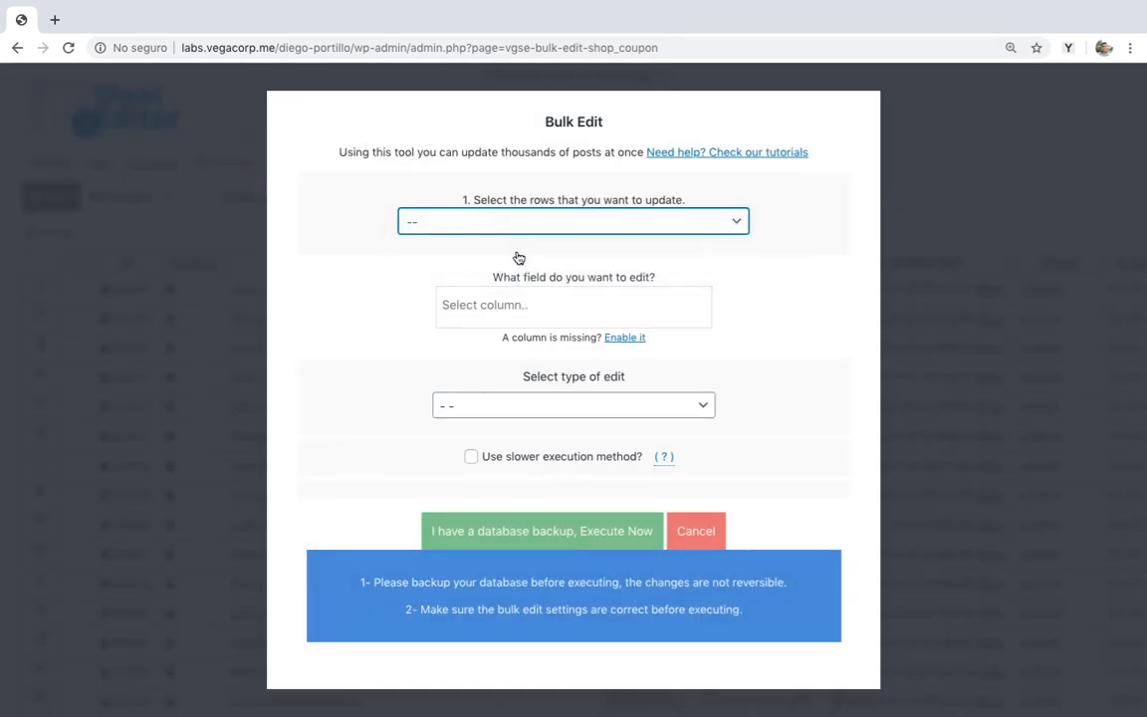
{"action": "left_click", "coordinate": [255, 198]}
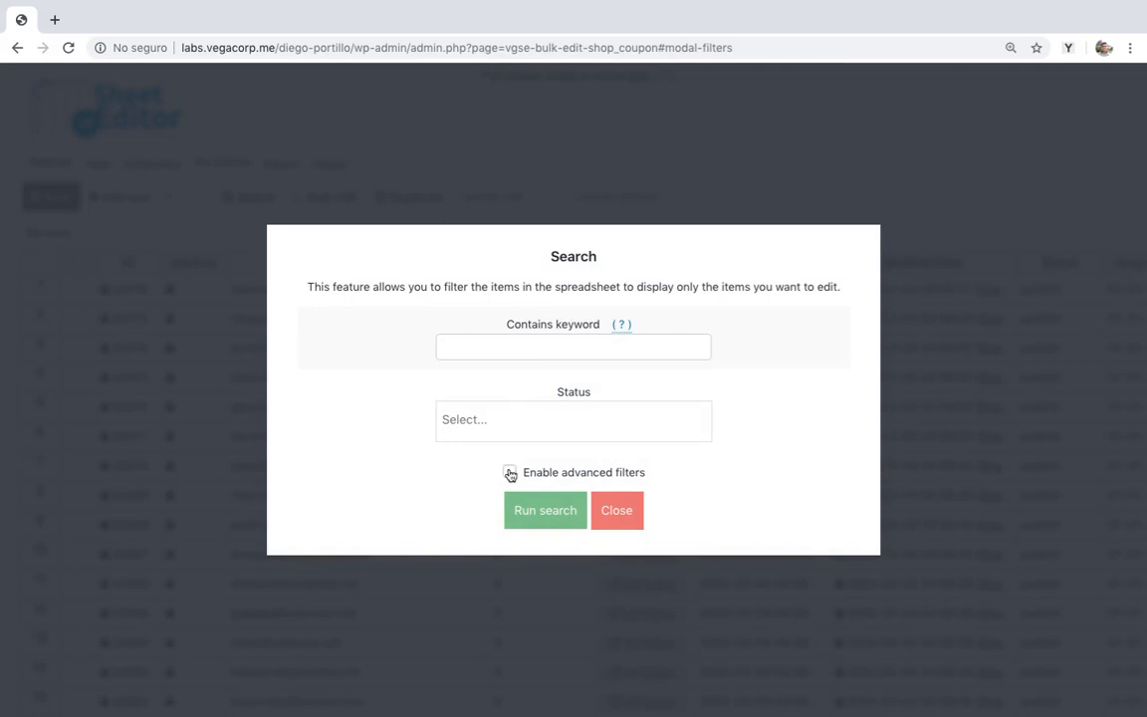
{"action": "left_click", "coordinate": [510, 471]}
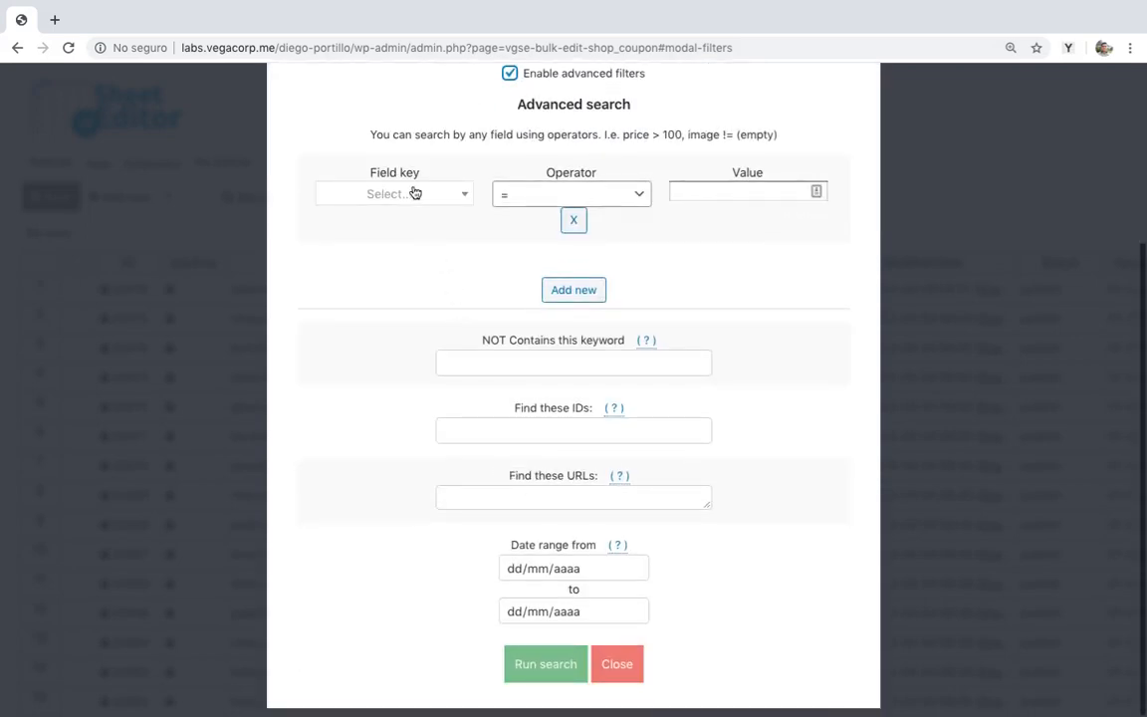
Step: Run a search for coupons whose expiry date equals 09/03/2020
{"action": "left_click", "coordinate": [395, 193]}
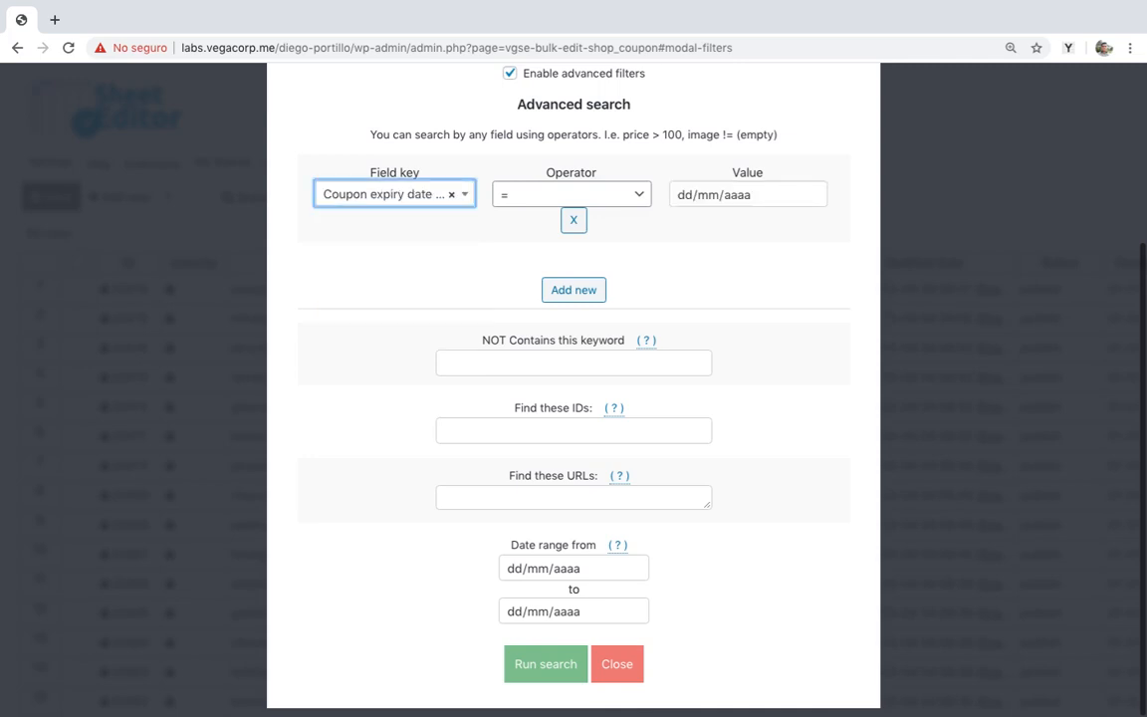
{"action": "left_click", "coordinate": [569, 195]}
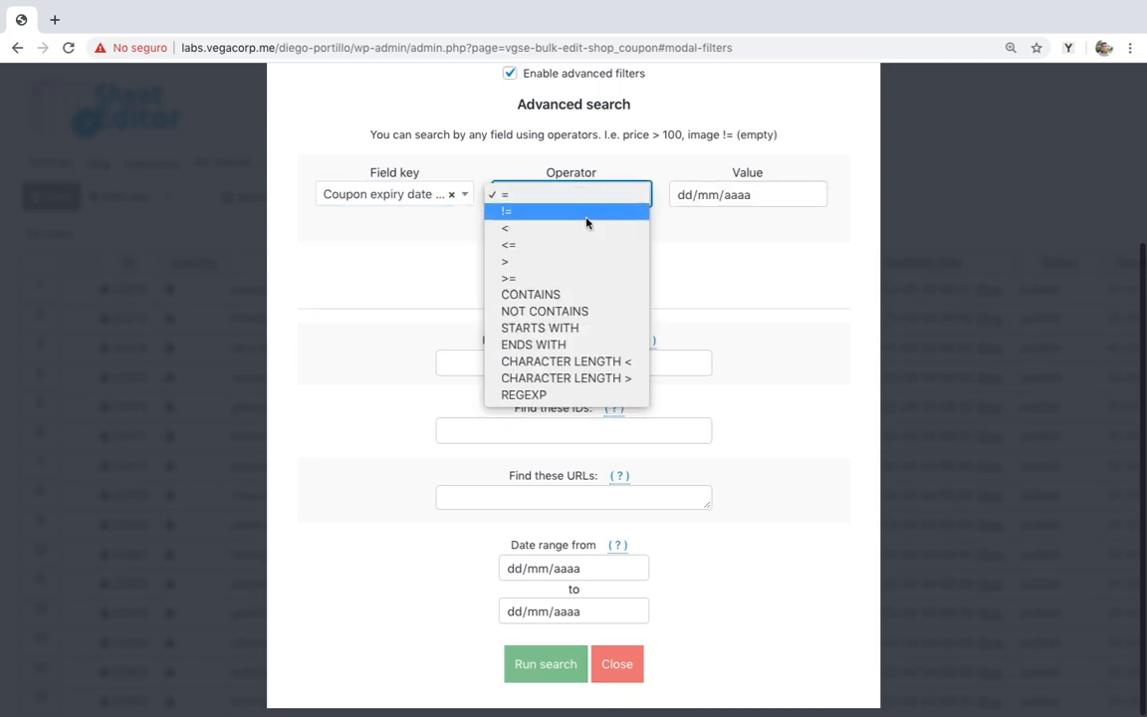
{"action": "left_click", "coordinate": [505, 196]}
{"action": "type", "text": "09"}
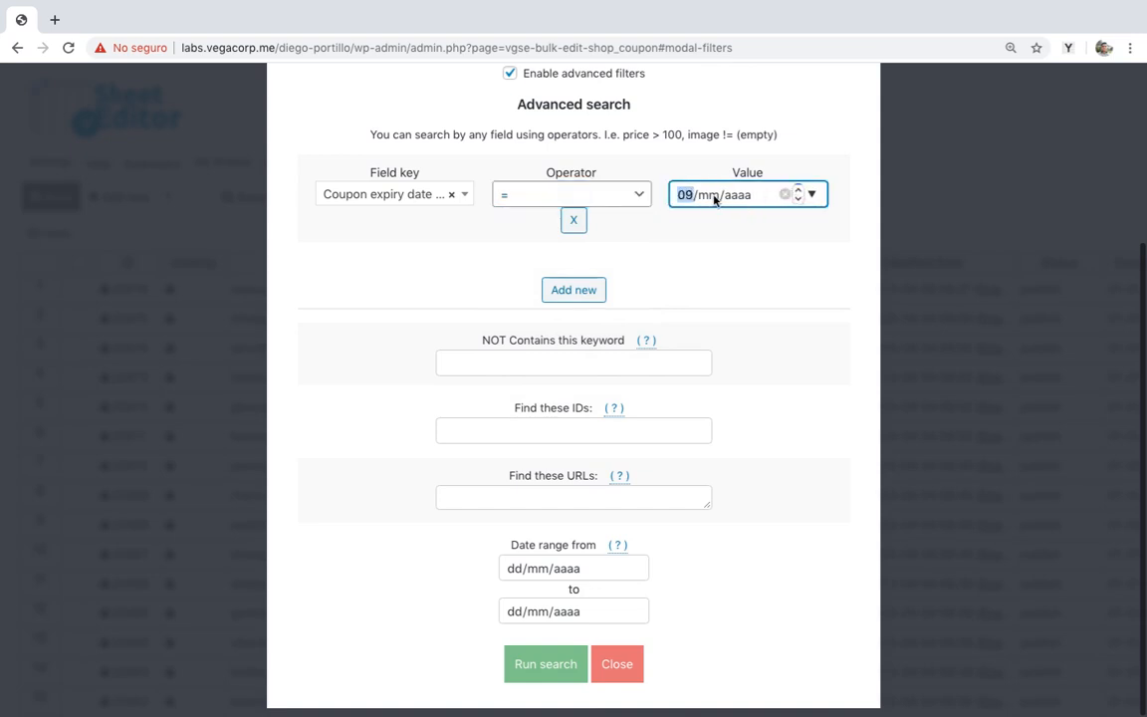
{"action": "type", "text": "03"}
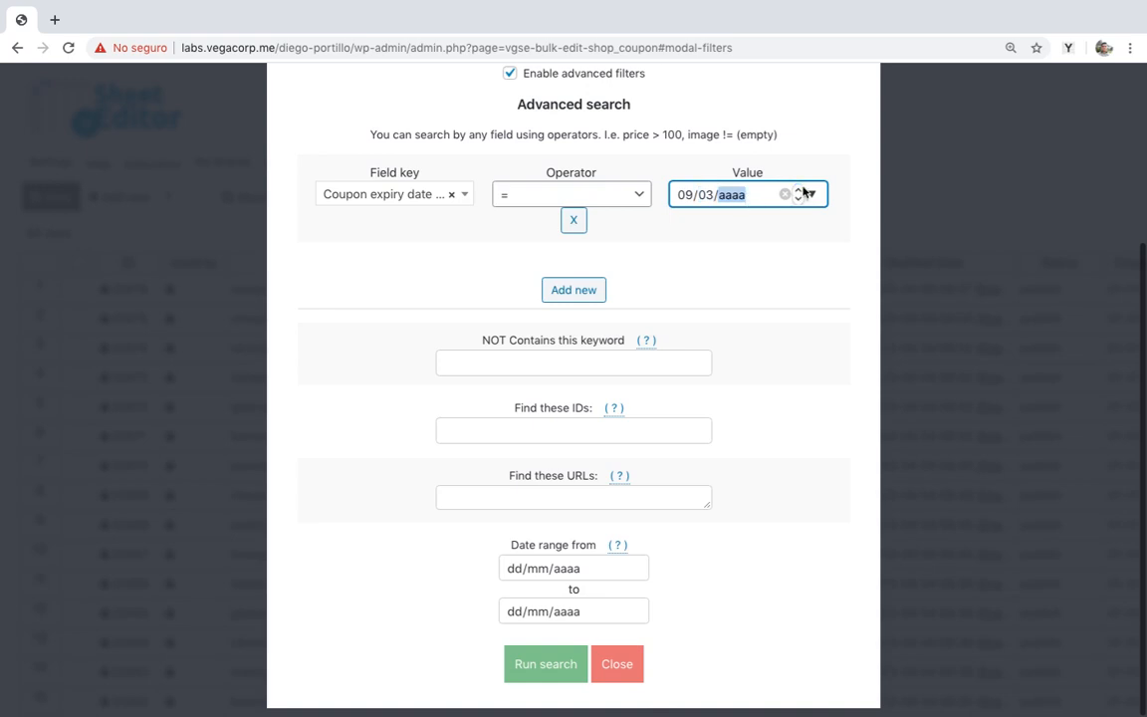
{"action": "type", "text": "2020"}
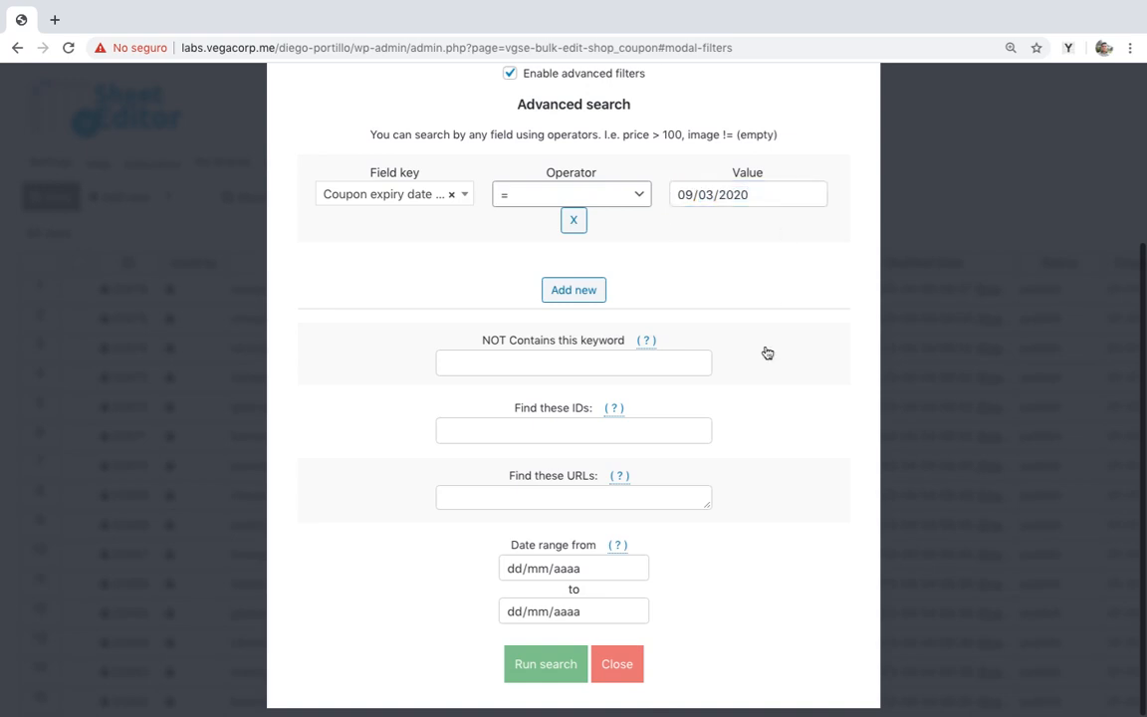
{"action": "left_click", "coordinate": [546, 663]}
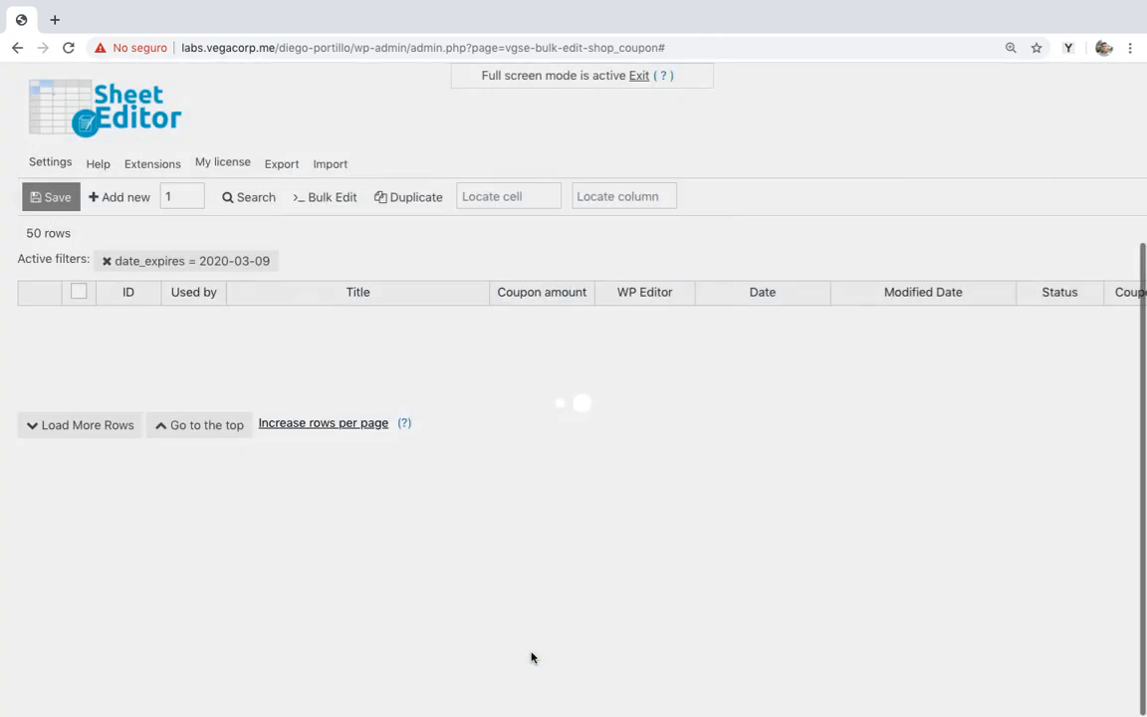
Step: Reopen Bulk Edit on the filtered coupons with Status as the field to edit
{"action": "left_click", "coordinate": [331, 197]}
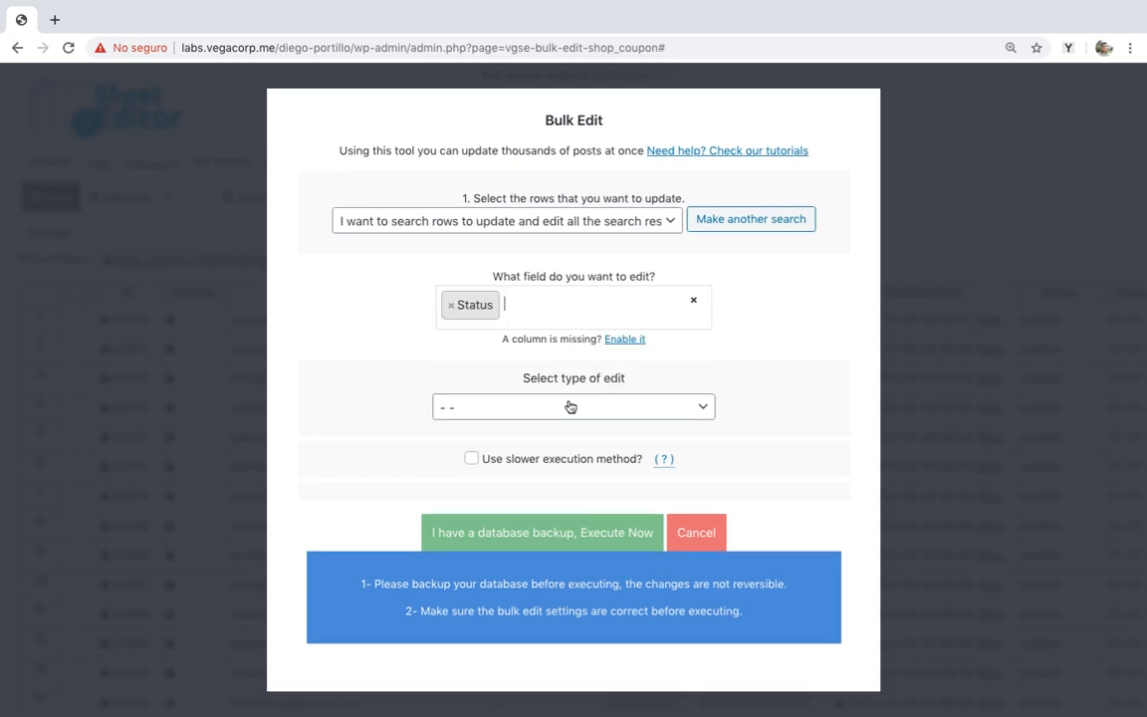
Step: Set Status to 'Delete completely' and execute the bulk deletion with backup confirmed
{"action": "left_click", "coordinate": [574, 407]}
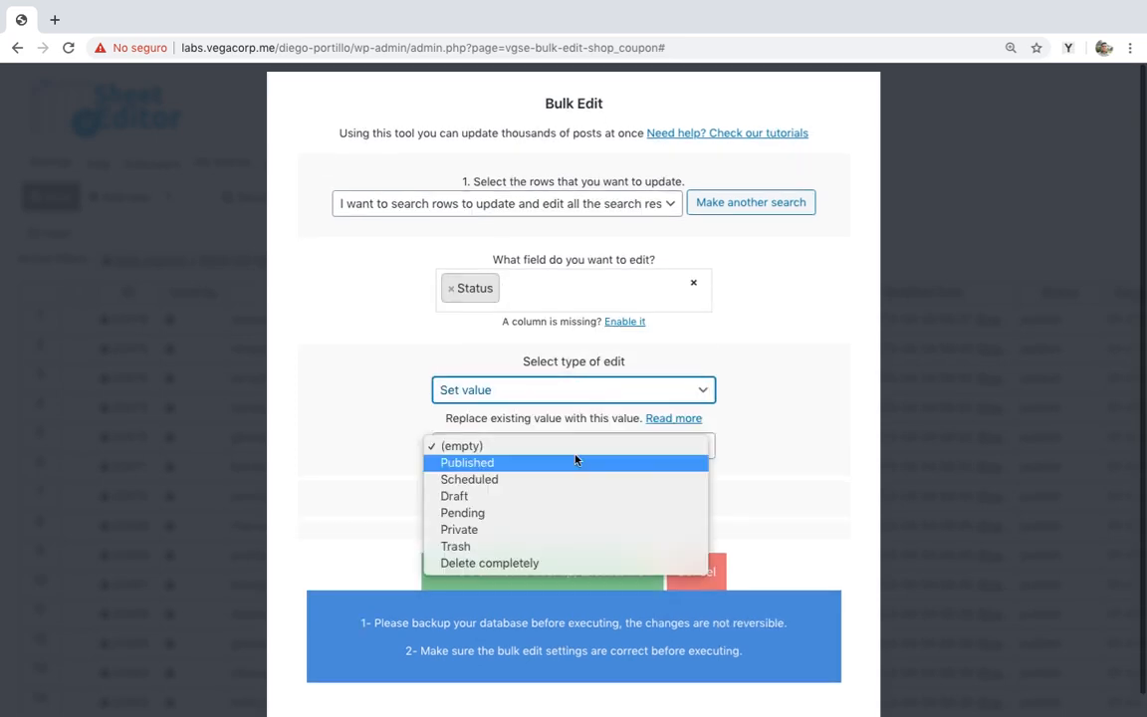
{"action": "left_click", "coordinate": [490, 562]}
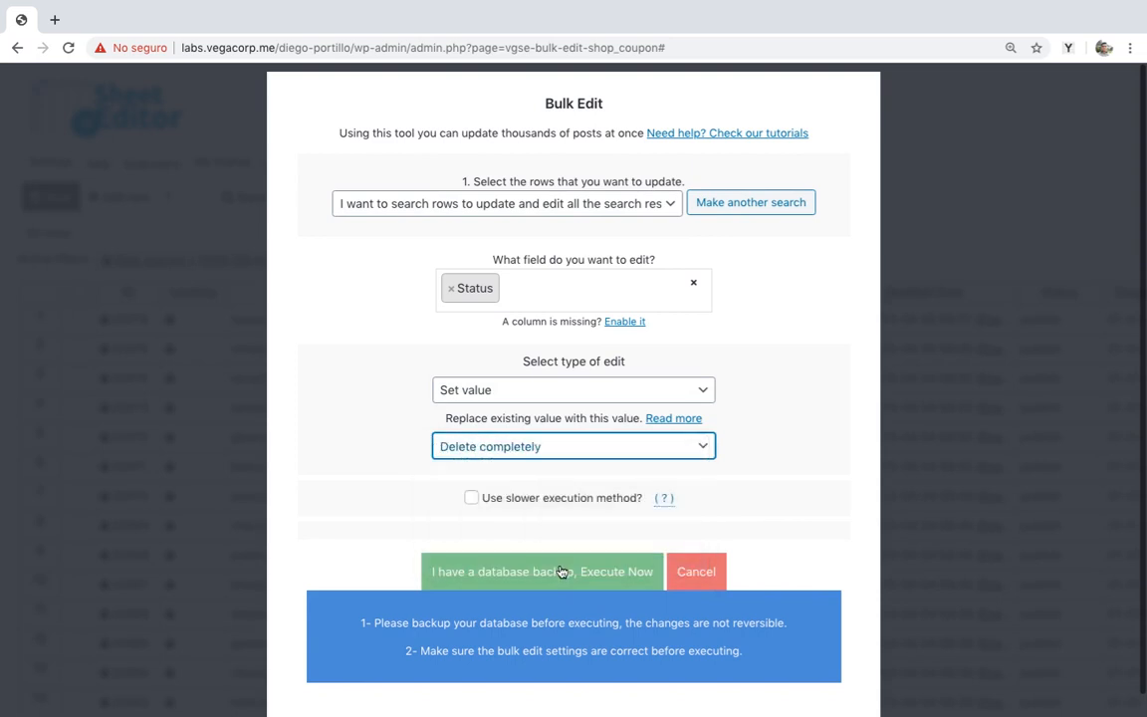
{"action": "left_click", "coordinate": [542, 570]}
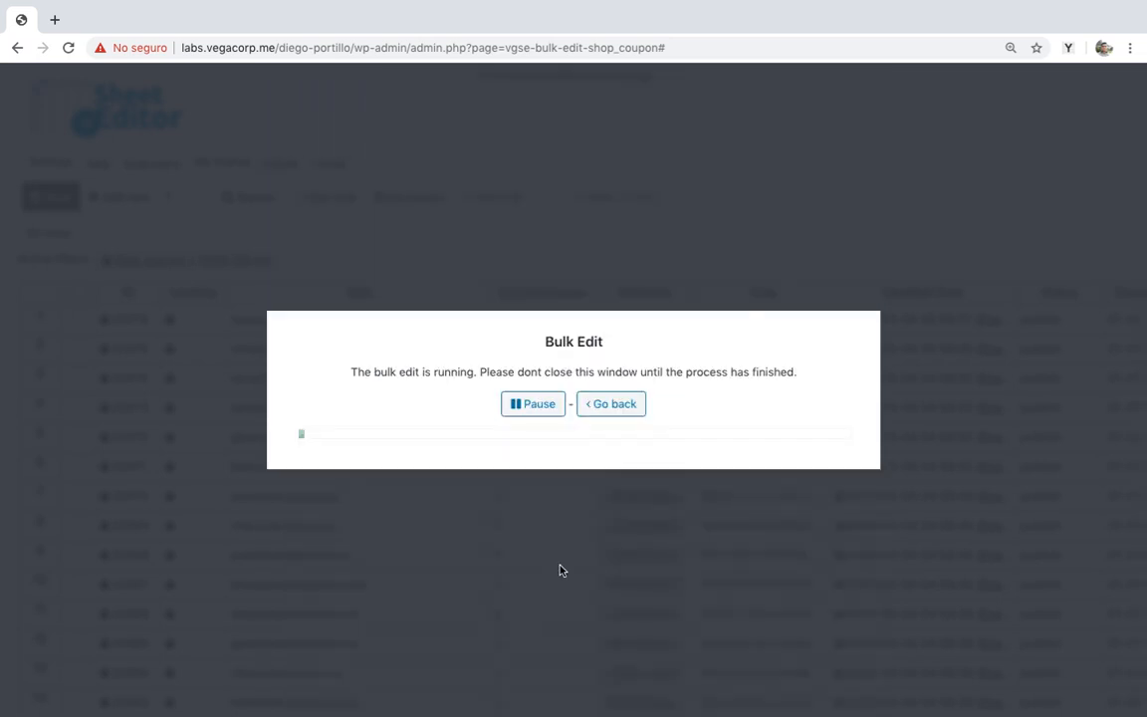